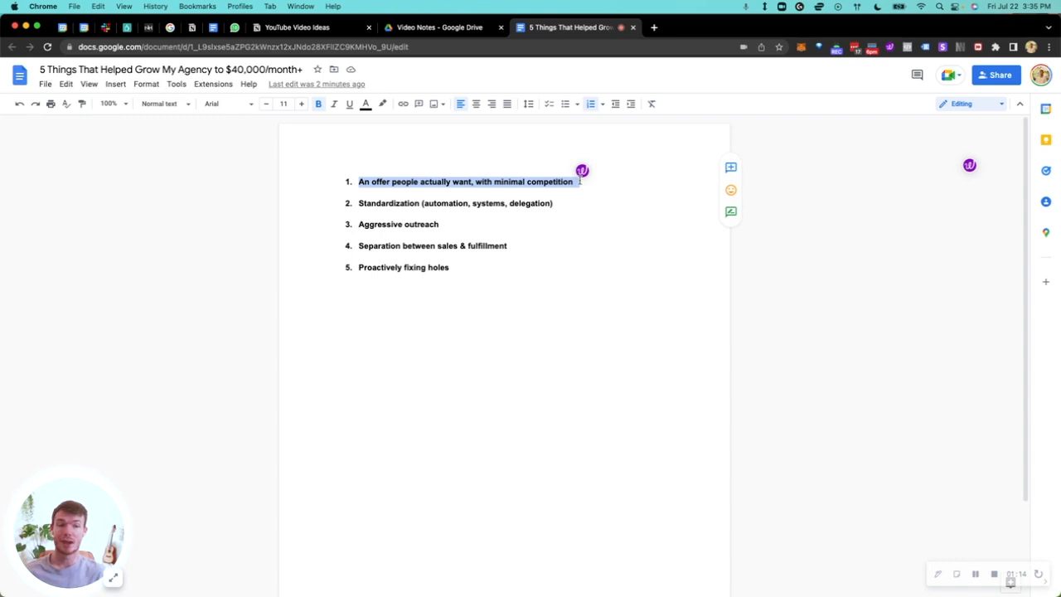
pyautogui.moveTo(662, 254)
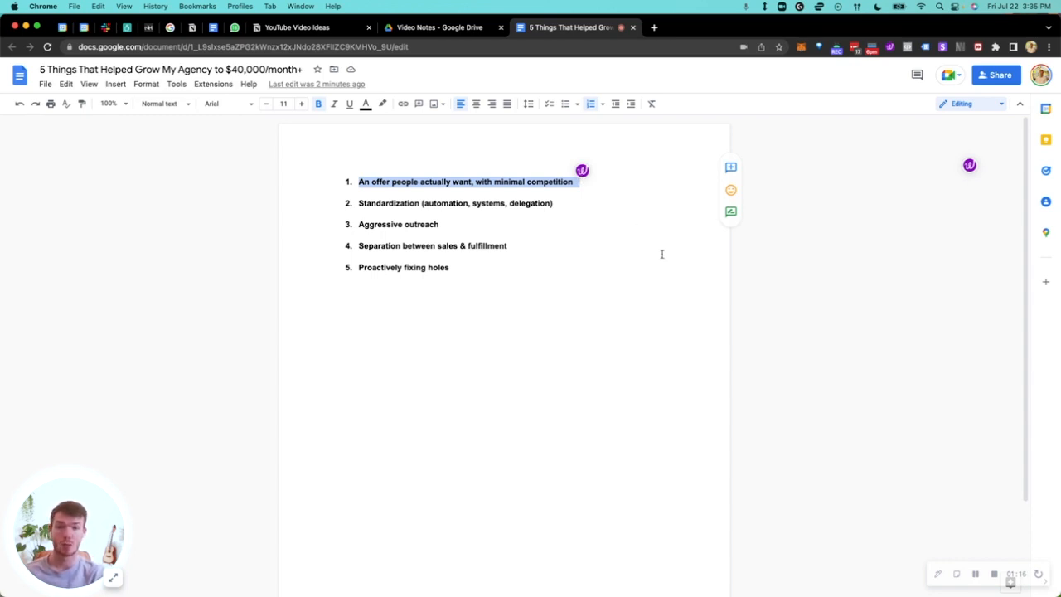
pyautogui.moveTo(778, 447)
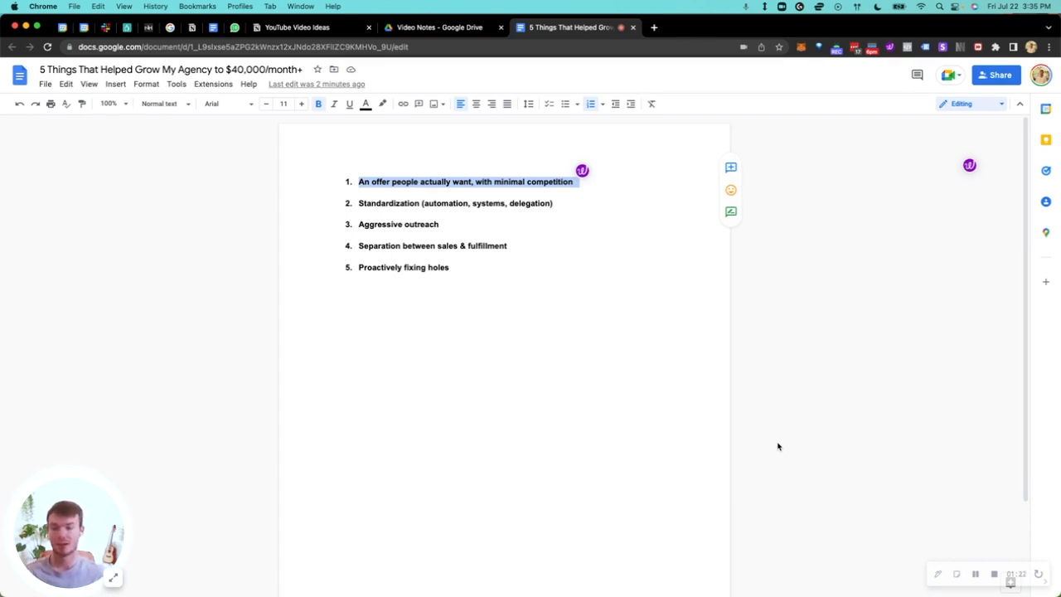
pyautogui.moveTo(881, 521)
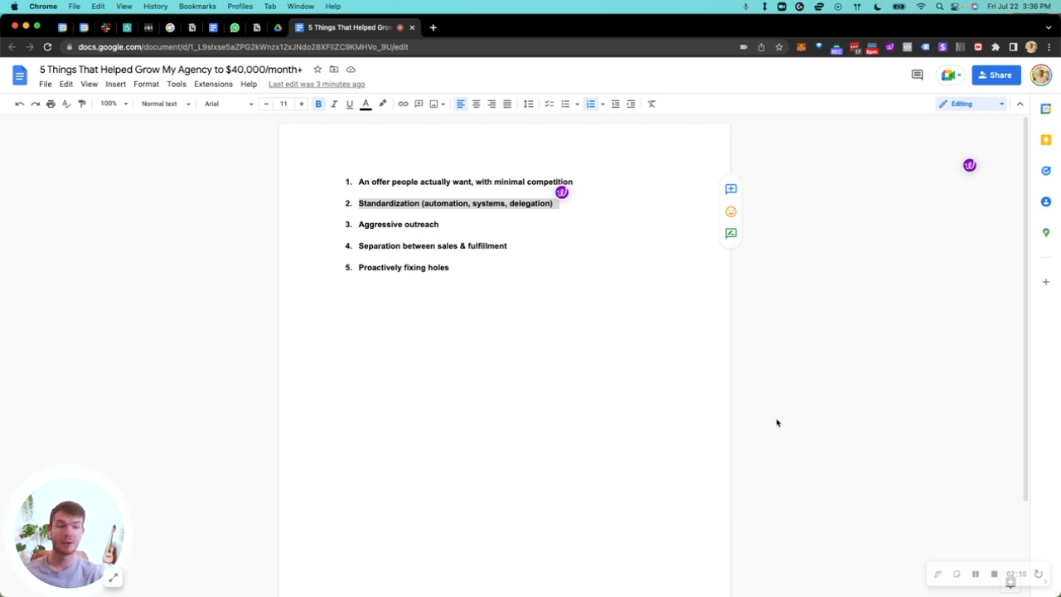
pyautogui.moveTo(959, 574)
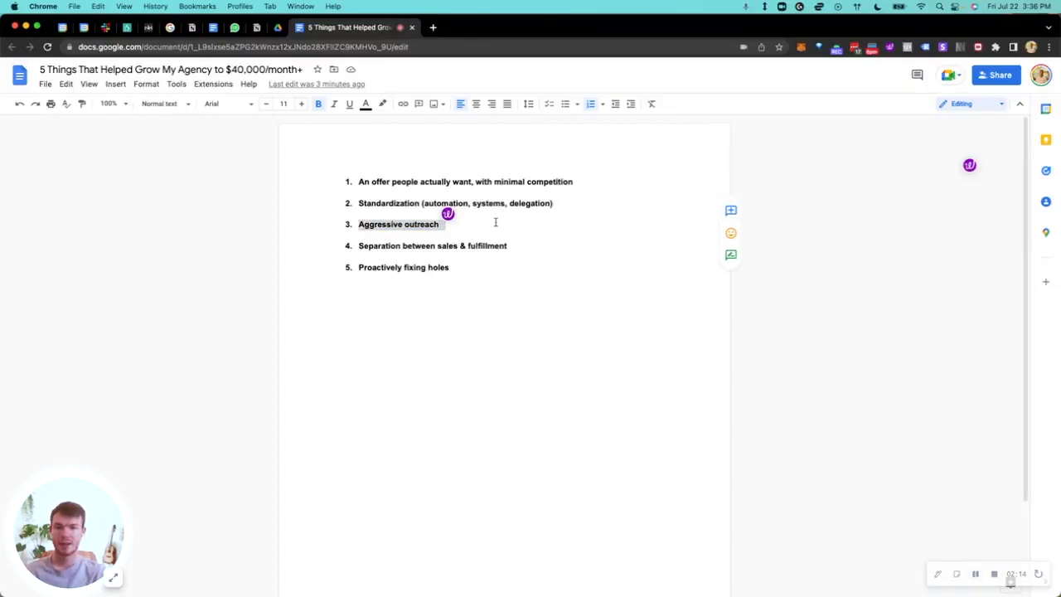
# Append ' paired with content' to item 3, 'Aggressive outreach'.
pyautogui.write('paired with c')
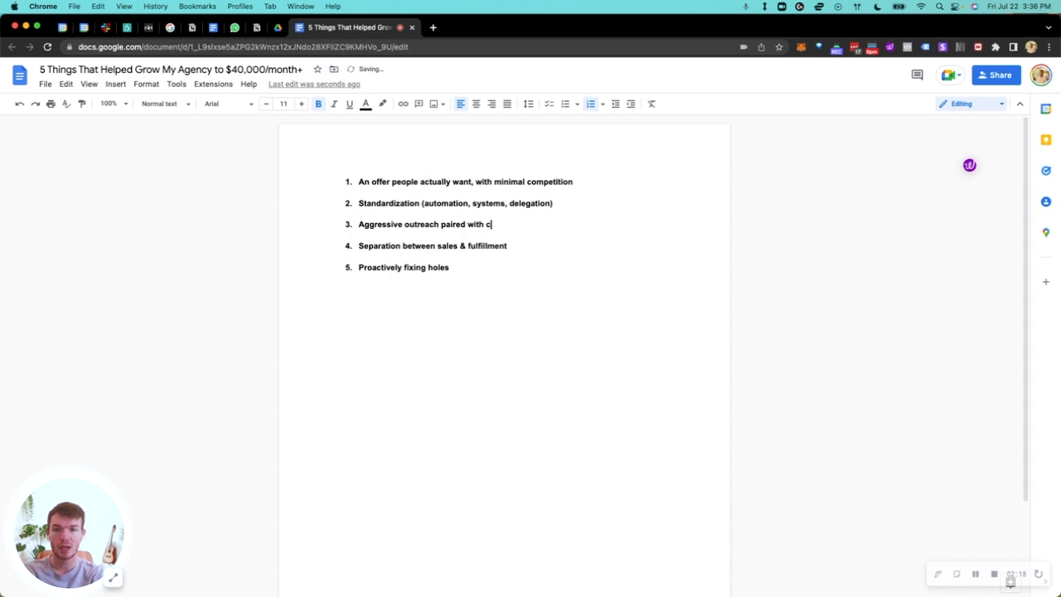
pyautogui.write('ontent')
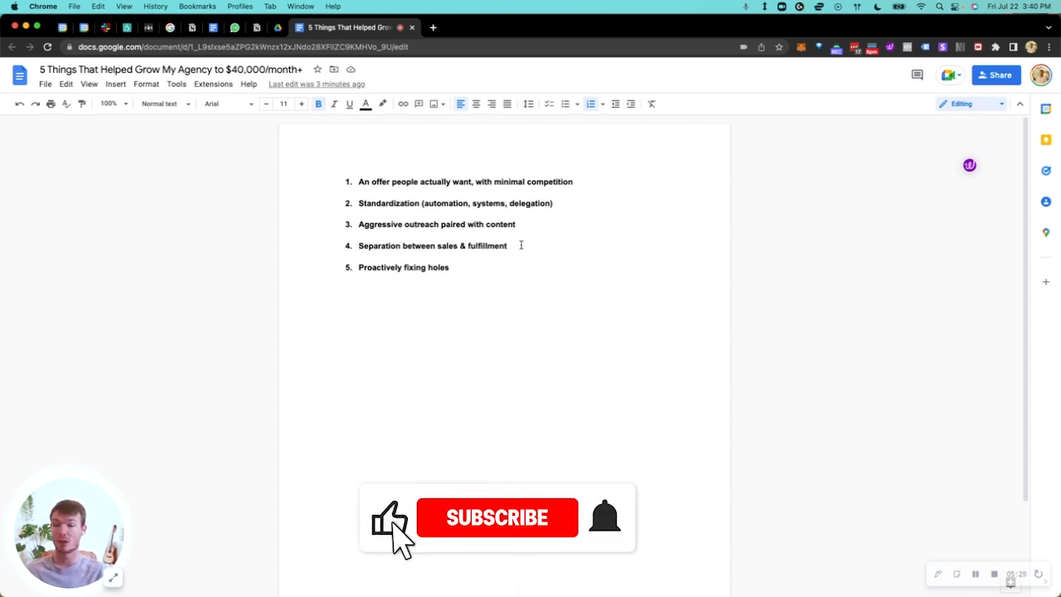
pyautogui.click(497, 517)
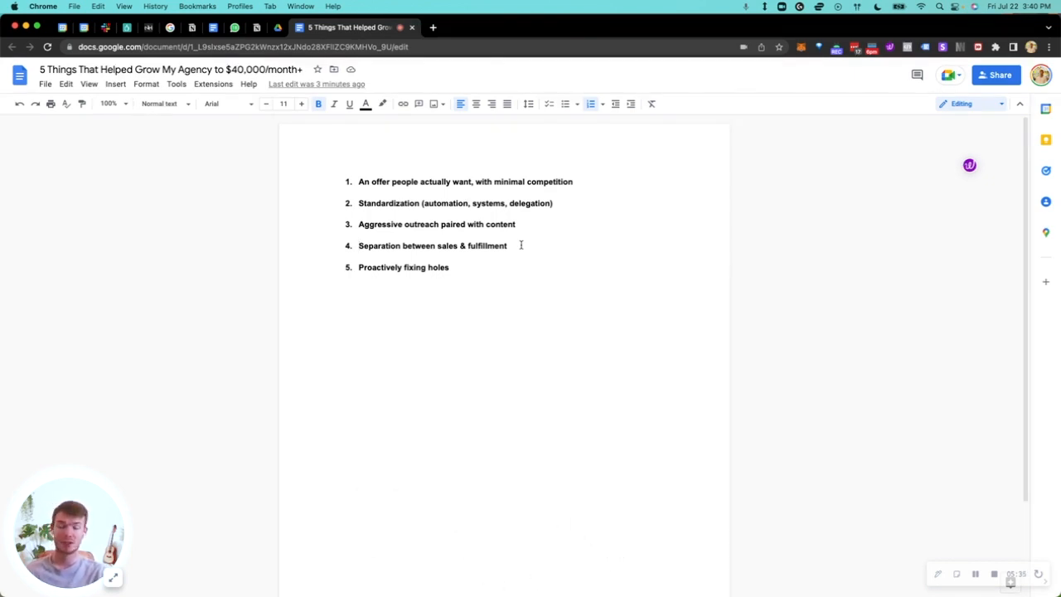
pyautogui.moveTo(946, 555)
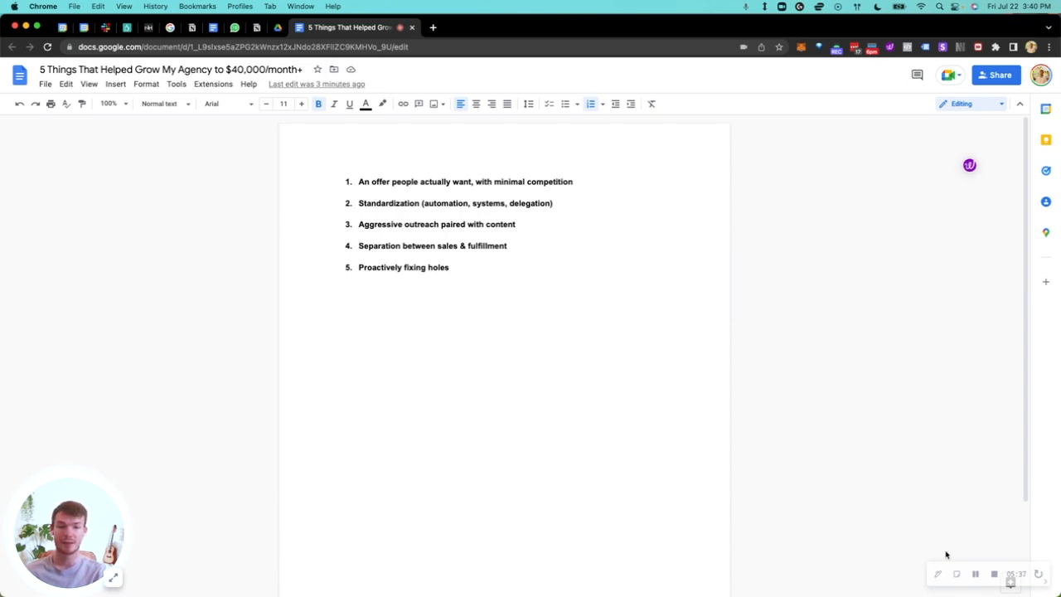